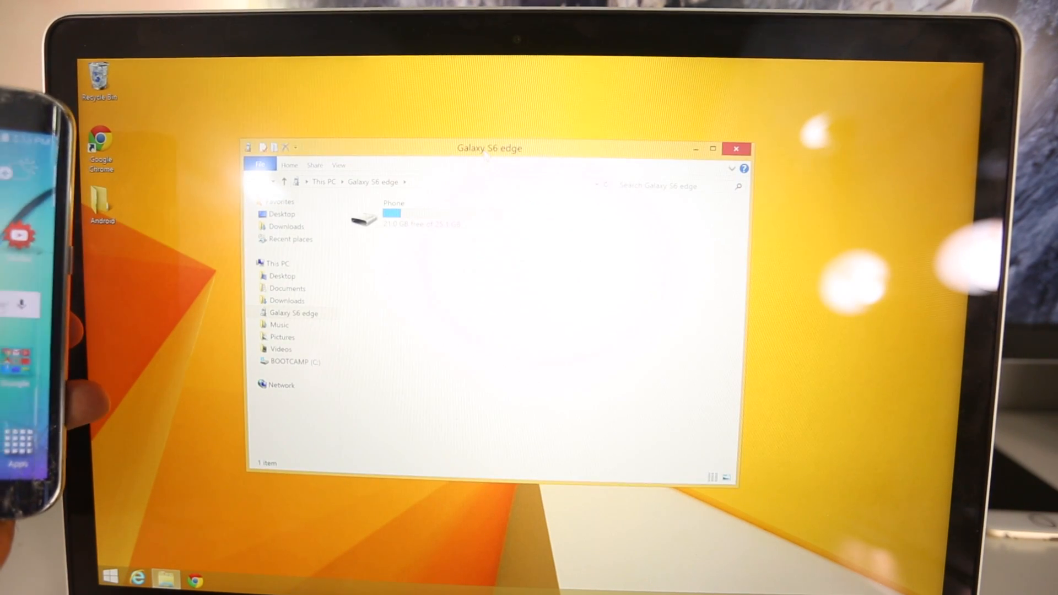
Browse the Galaxy S6 edge's Phone storage showing the SuperSU v2.37 zip, then close File Explorer.
double_click(361, 216)
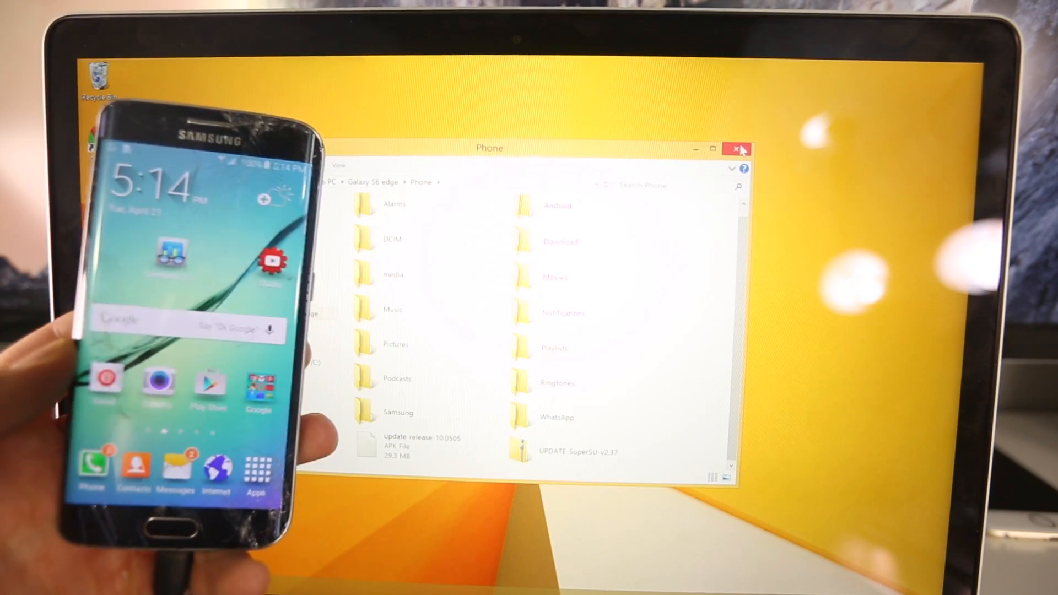
click(737, 149)
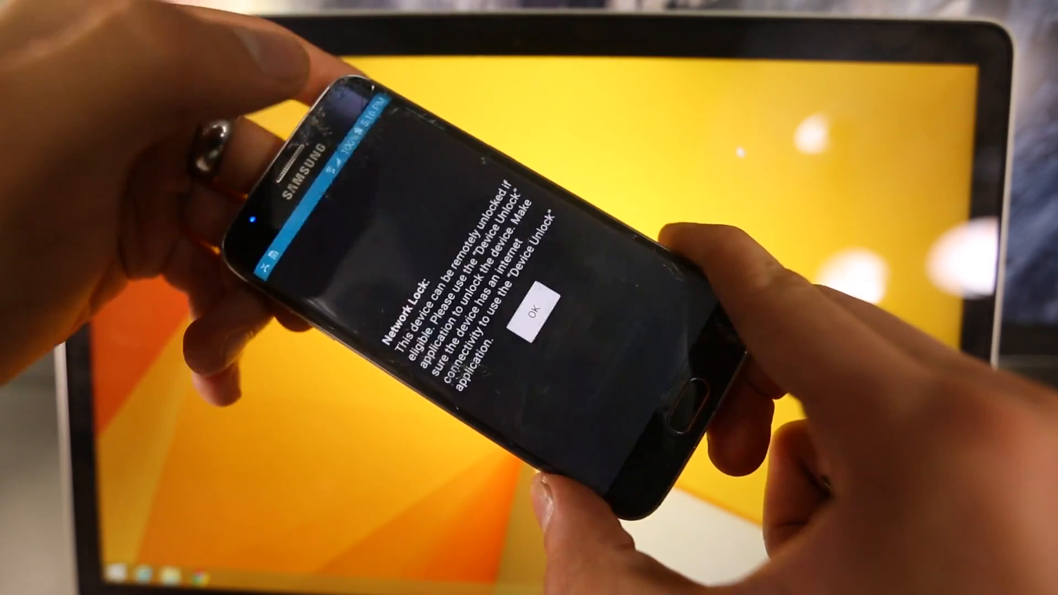
Dismiss the Network Lock notice on the phone in Download Mode.
click(528, 312)
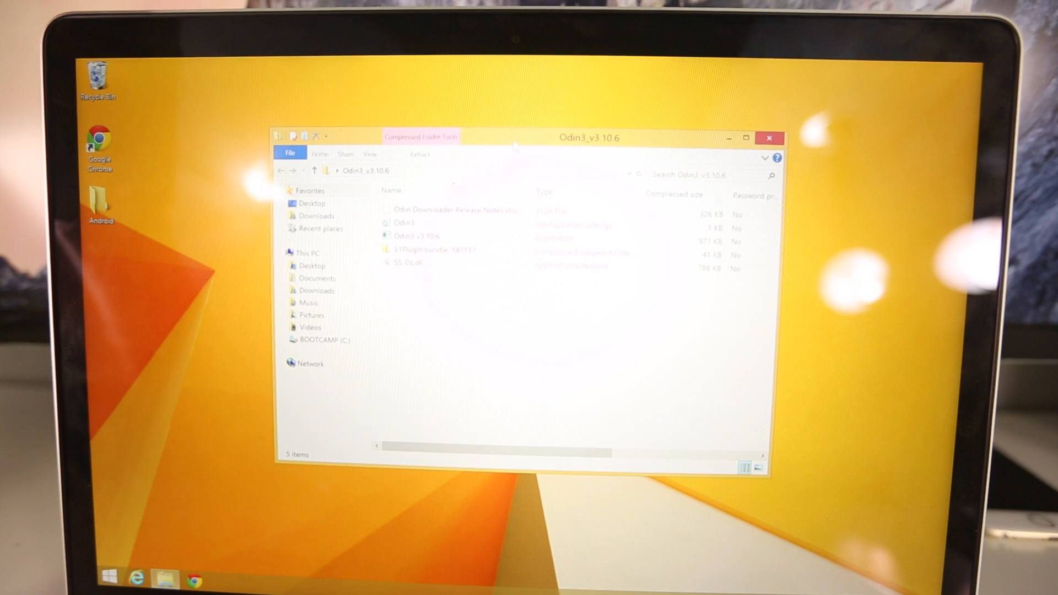
Extract the Odin3_v3.10.6 archive and launch Odin3 v3.10.6 as administrator, allowing the UAC prompt.
right_click(416, 236)
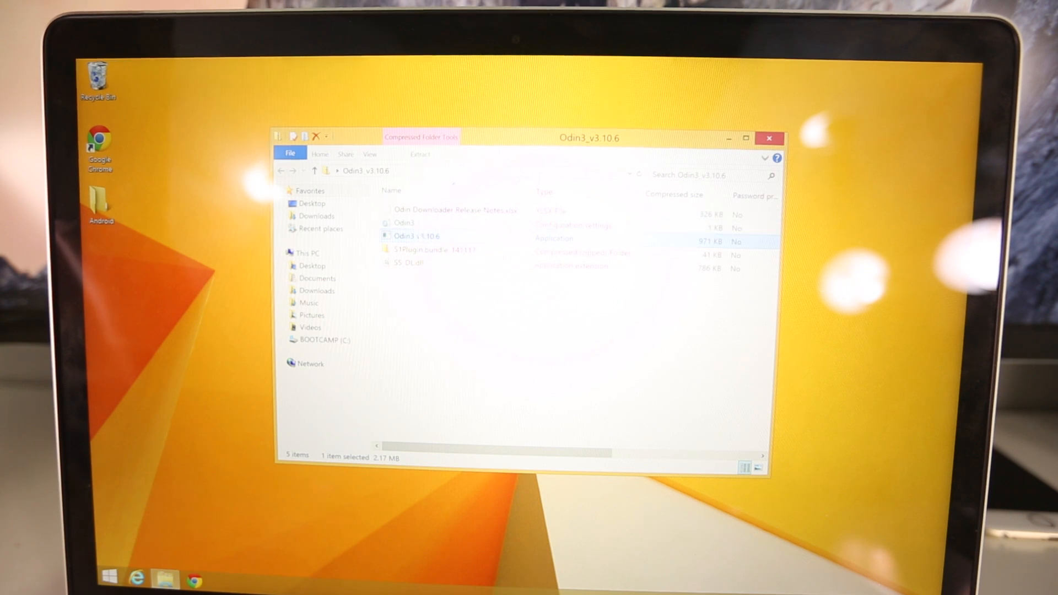
double_click(415, 235)
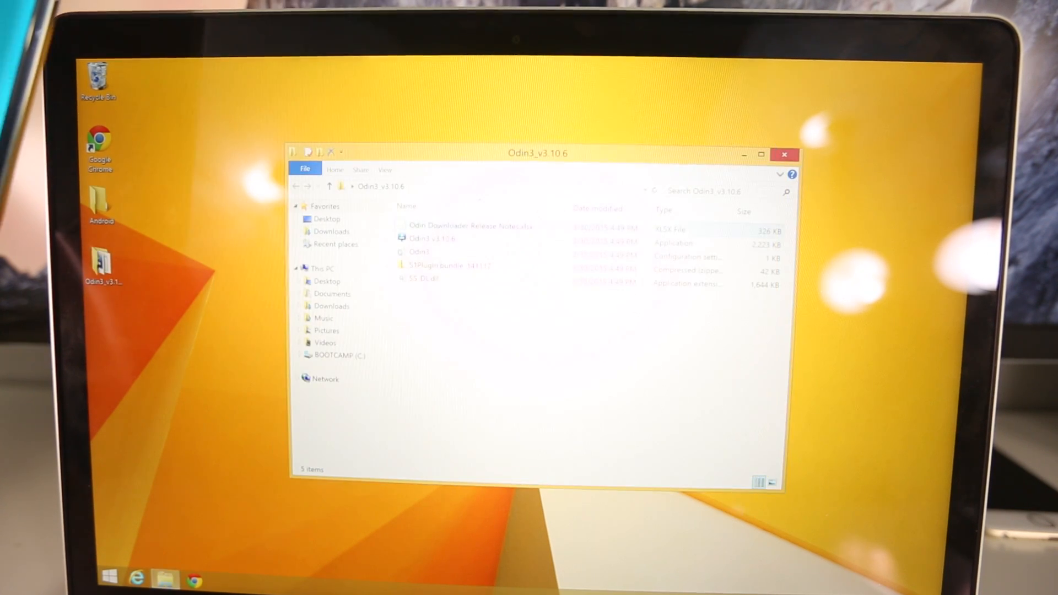
click(432, 238)
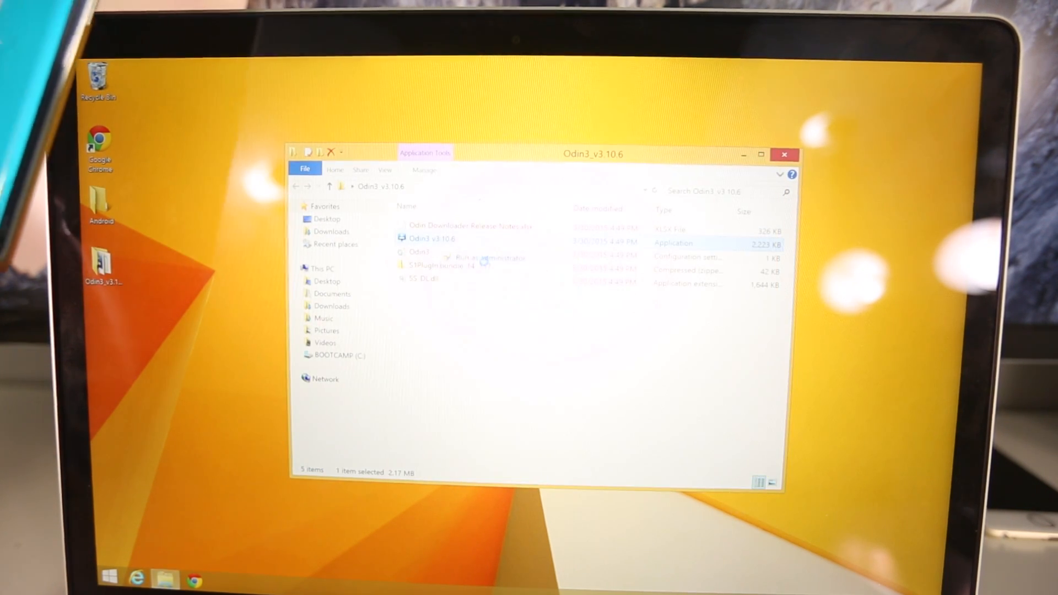
click(486, 257)
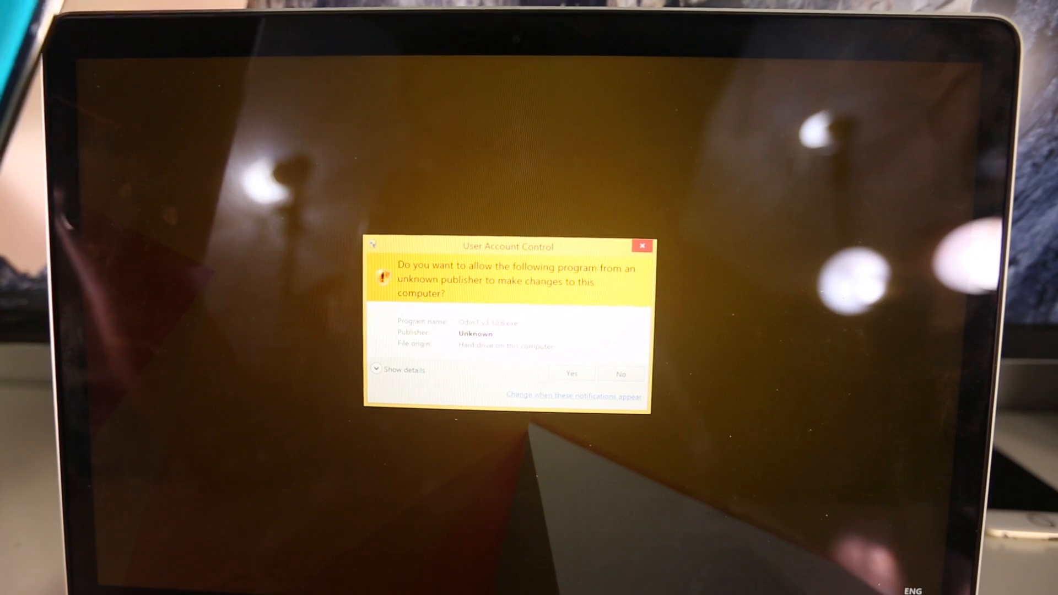
click(571, 373)
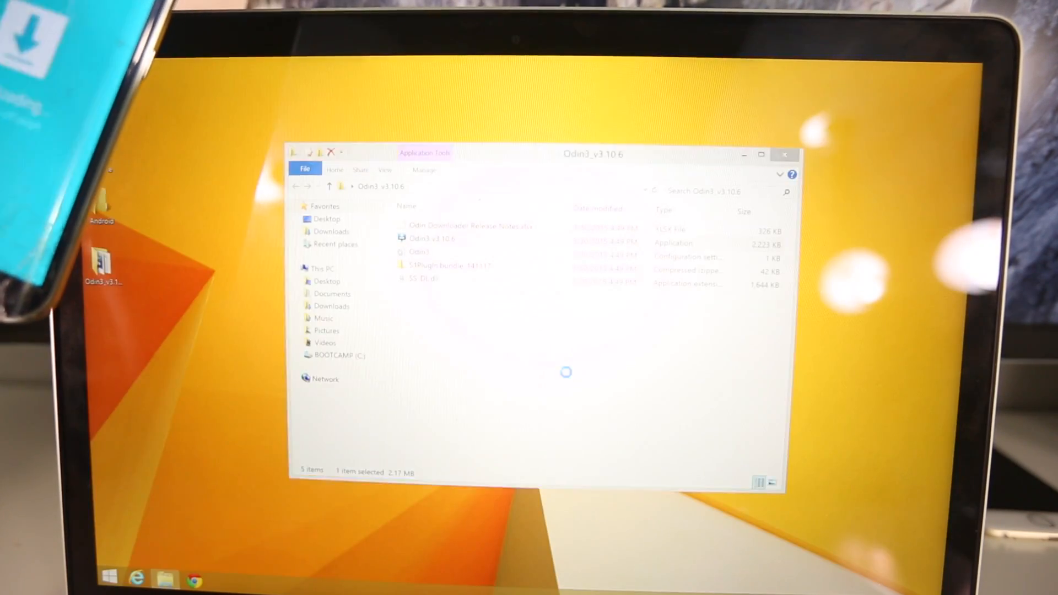
double_click(429, 238)
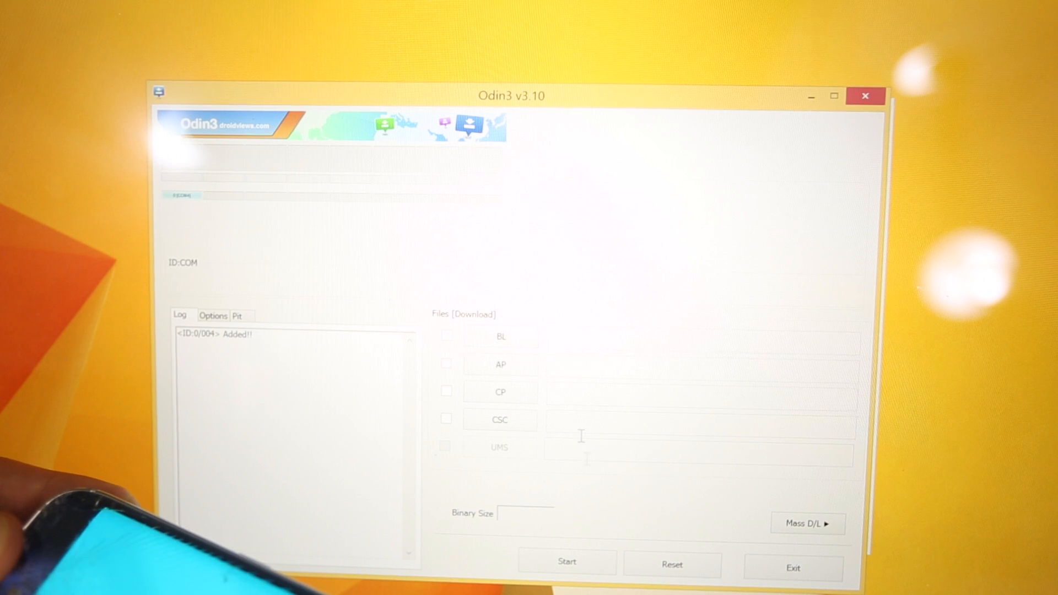
Choose the twrp-2.8.6.0 zerofltespr img.tar from the Desktop for Odin3's AP slot.
click(500, 365)
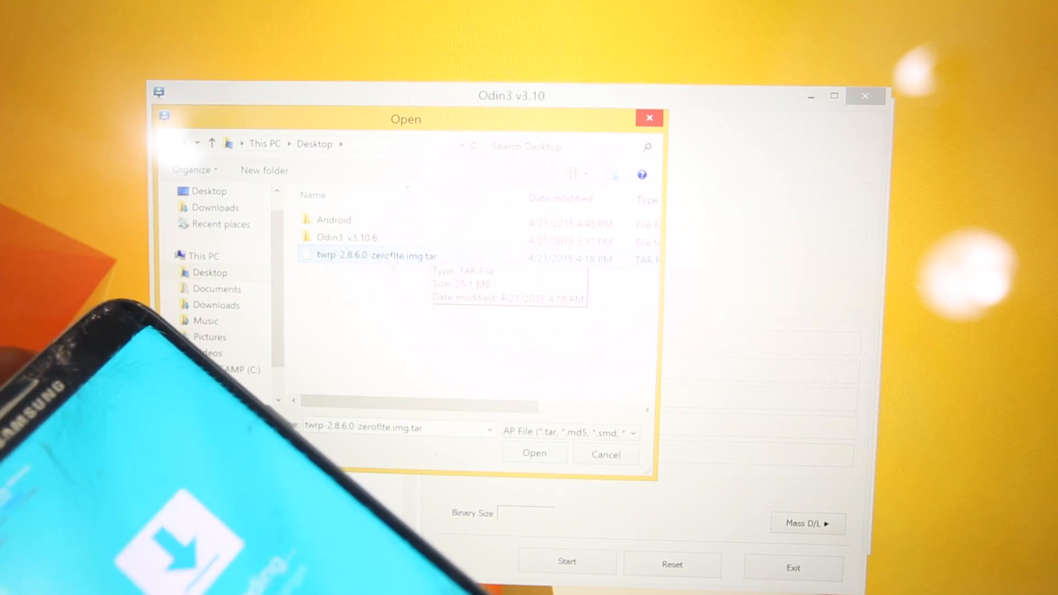
Load the TWRP tar into AP and flash it, booting the phone into TWRP recovery.
click(534, 453)
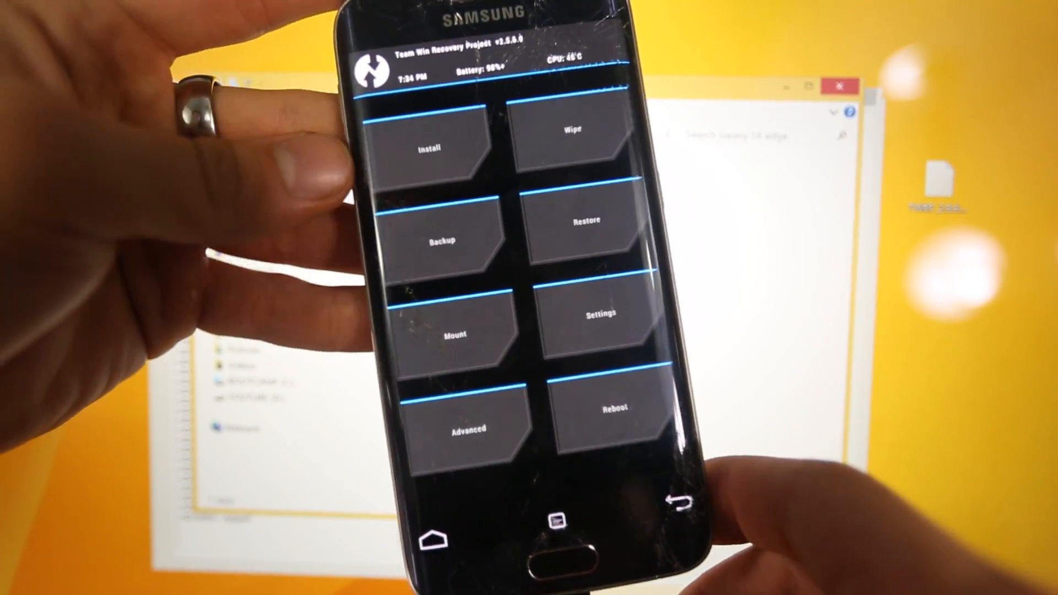
Install UPDATE-SuperSU-v2.37.zip from TWRP, return home and bring up the reboot options.
click(434, 147)
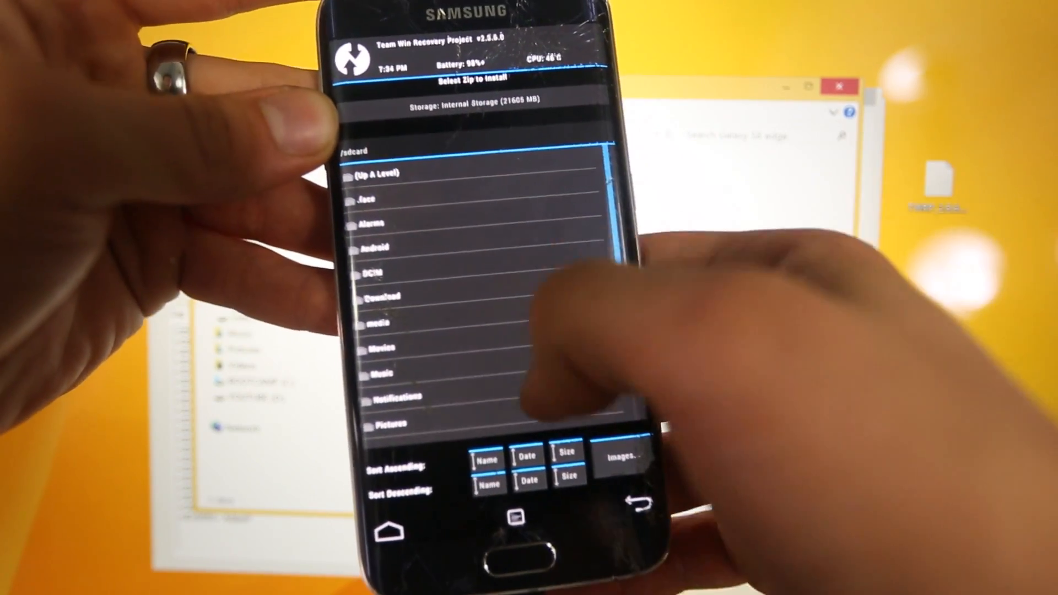
scroll(down, 3)
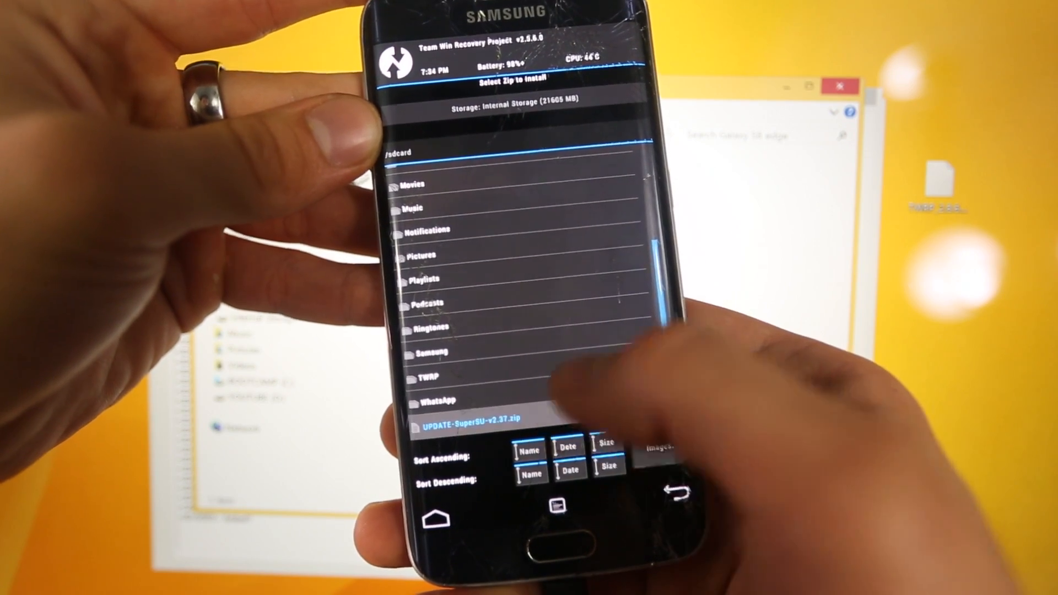
click(474, 425)
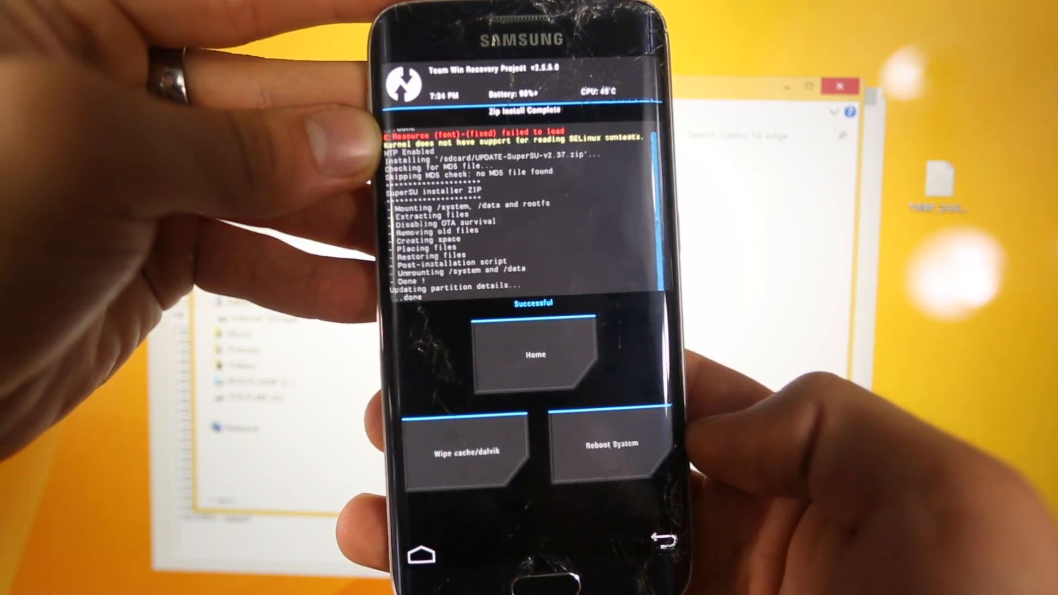
click(533, 354)
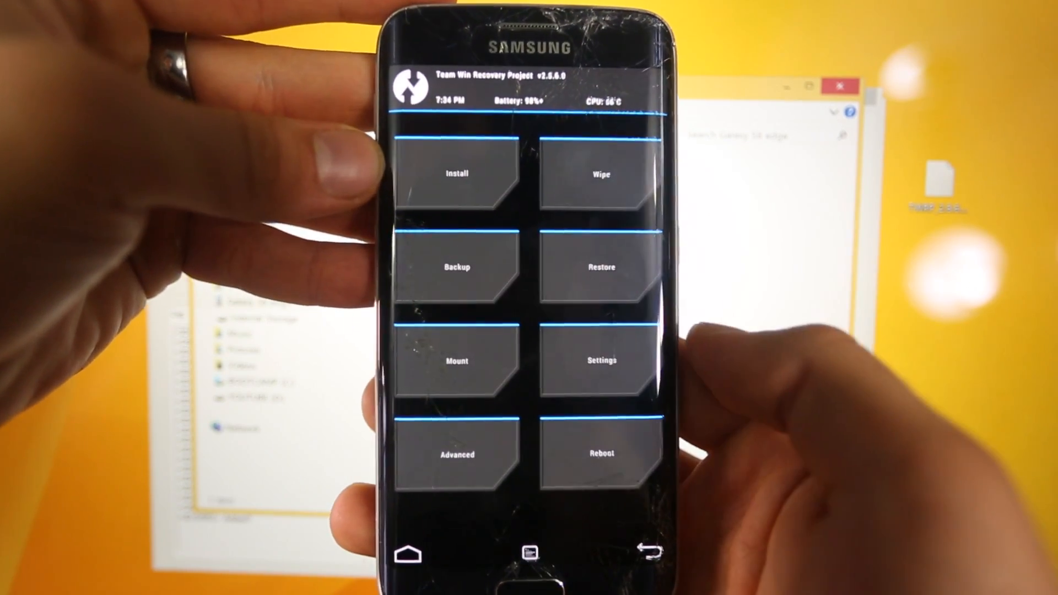
click(600, 453)
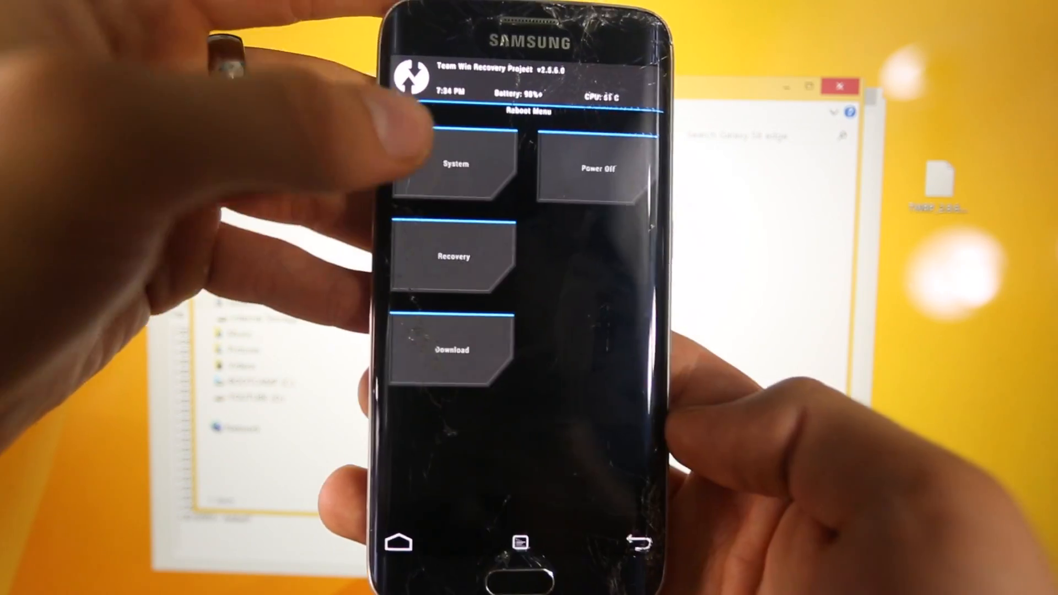